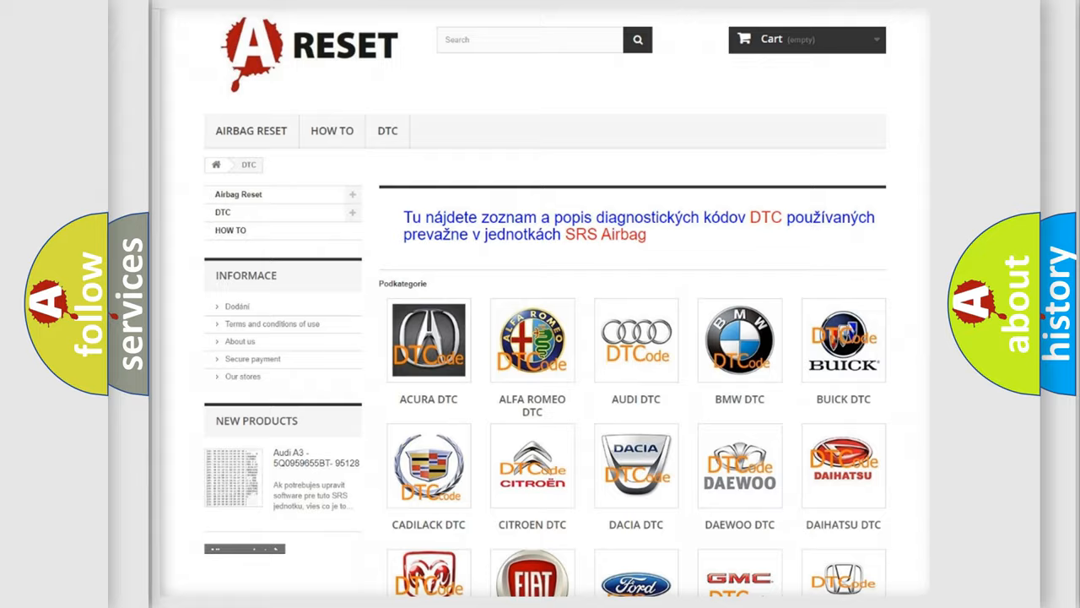
{"action": "scroll", "scroll_direction": "down", "scroll_amount": 3}
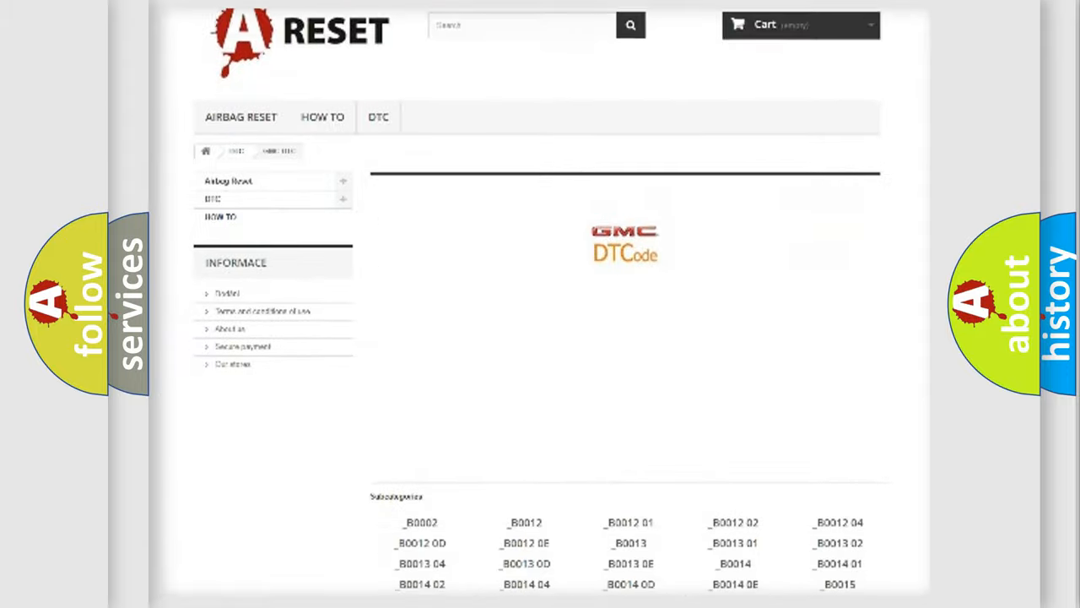
{"action": "scroll", "scroll_direction": "down", "scroll_amount": 3}
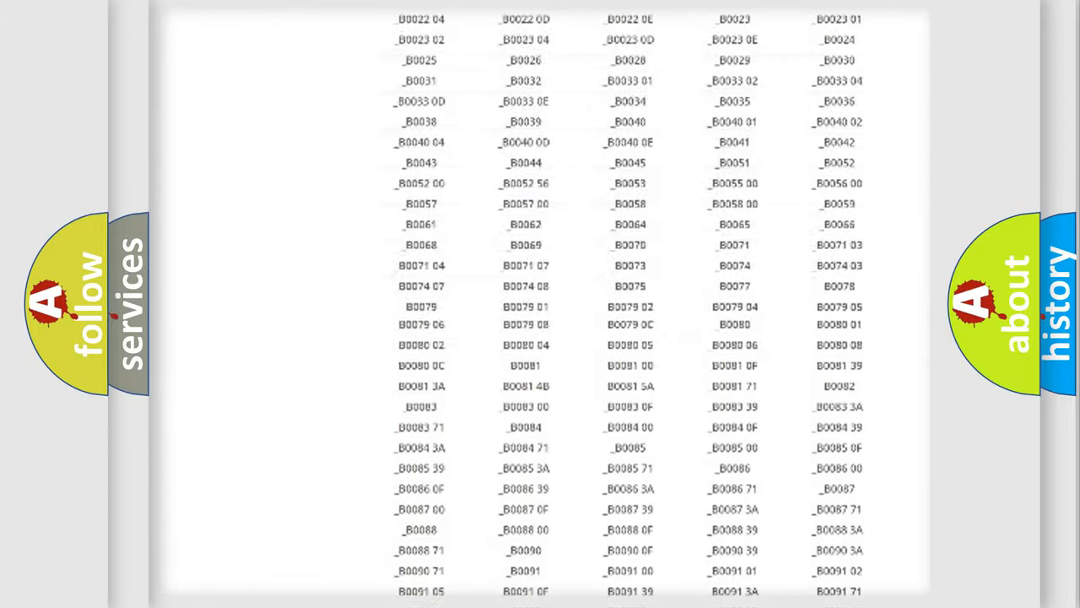